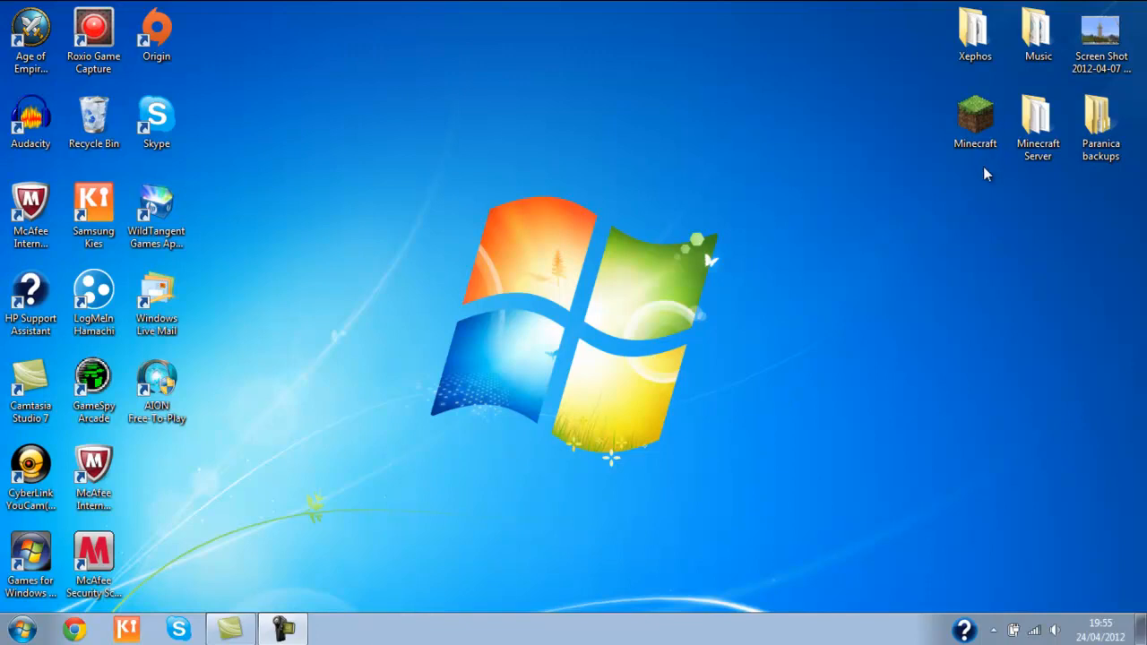
{"action": "mouse_move", "coordinate": [569, 368]}
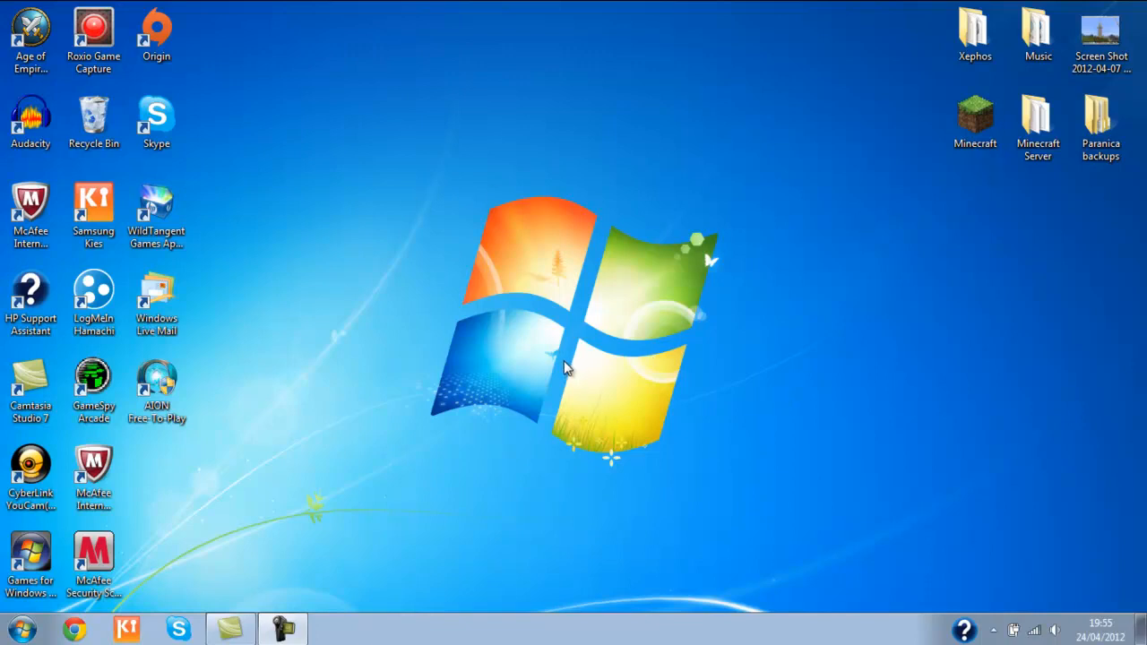
{"action": "mouse_move", "coordinate": [564, 372]}
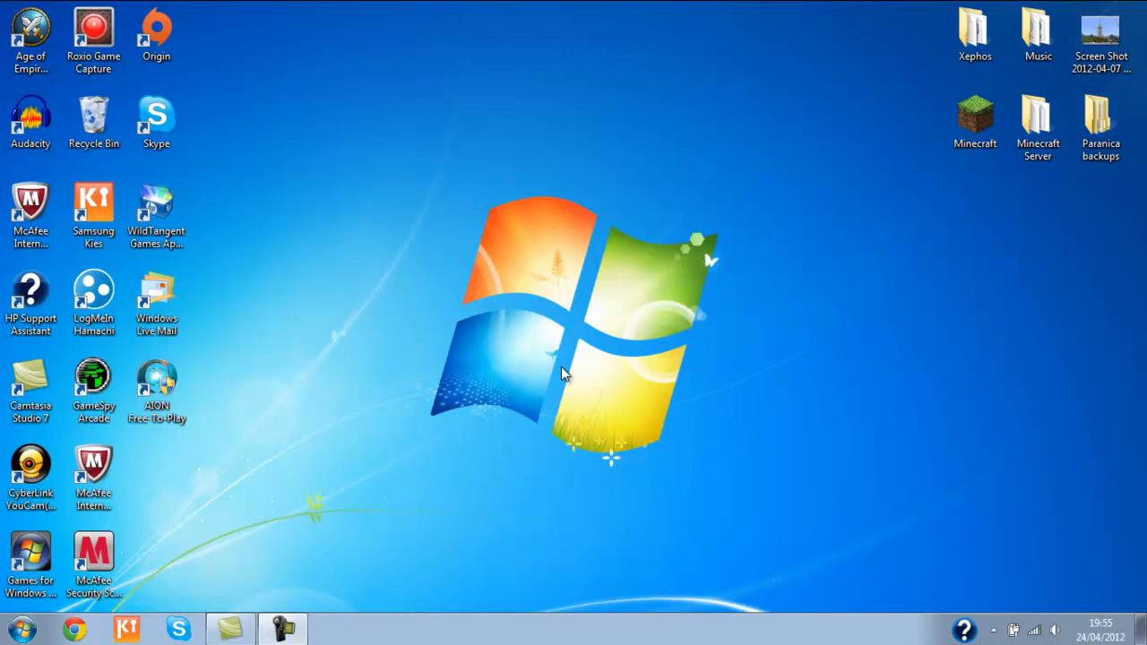
Launch Minecraft, log in, load the 'Minecraft LP world!' save, and bring up the menu
{"action": "left_click", "coordinate": [974, 121]}
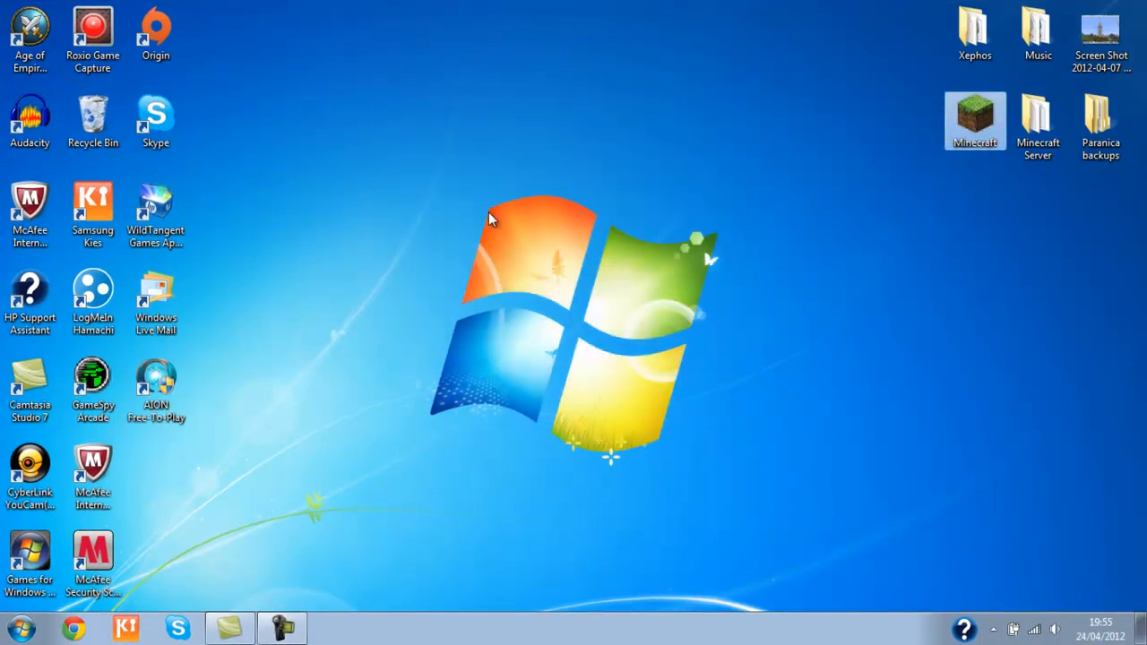
{"action": "mouse_move", "coordinate": [446, 193]}
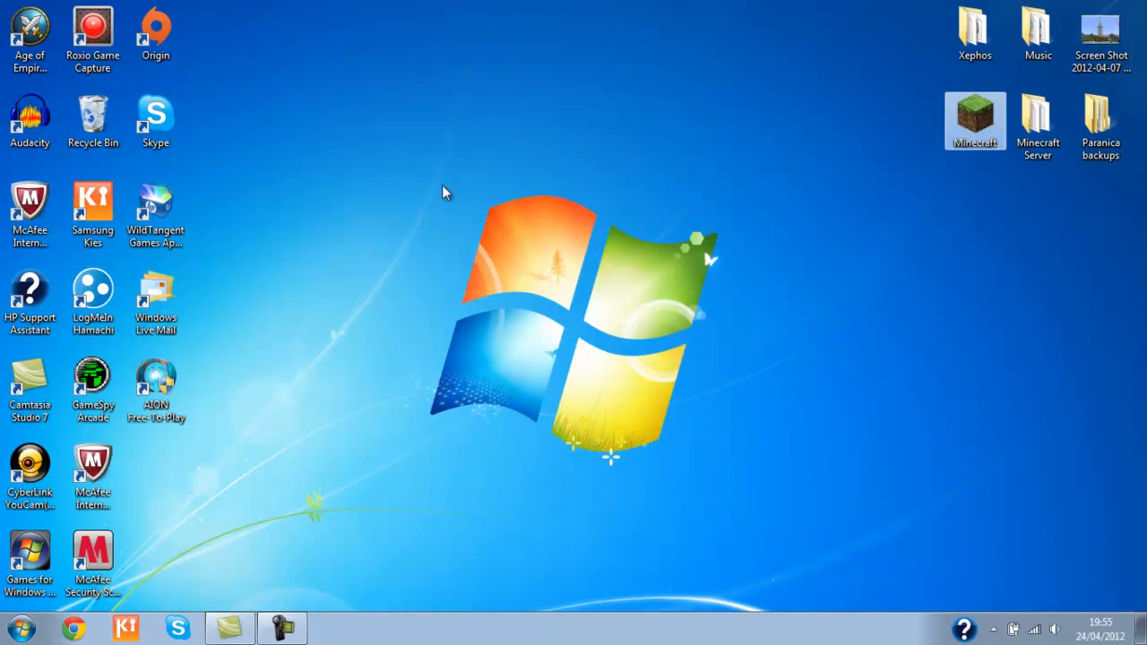
{"action": "double_click", "coordinate": [975, 121]}
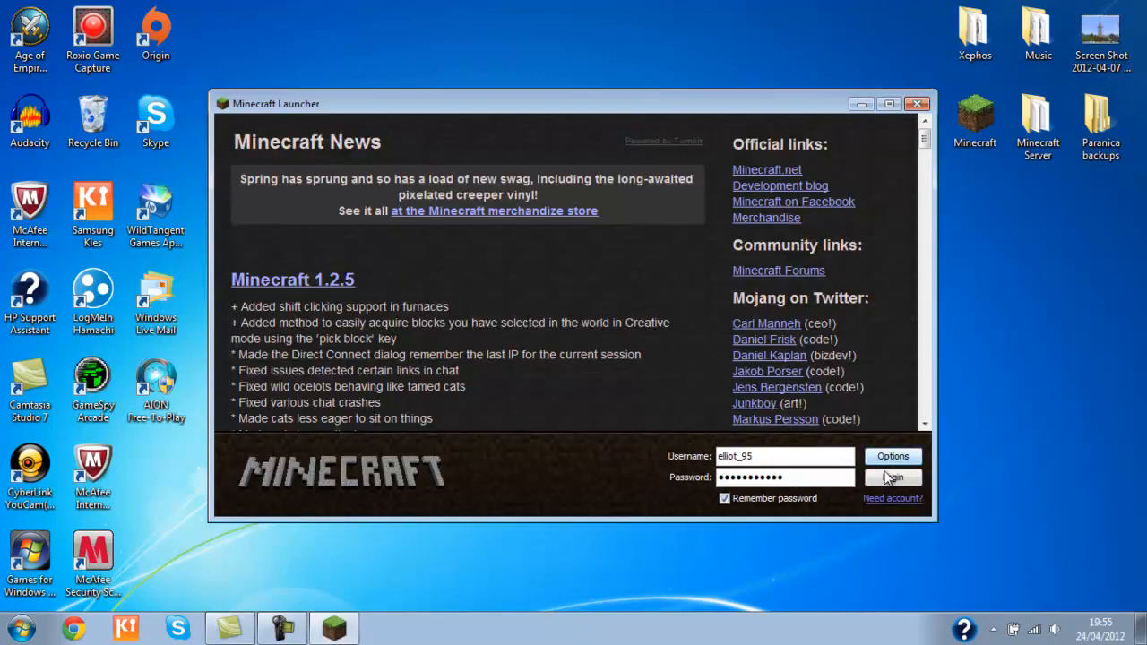
{"action": "left_click", "coordinate": [892, 477]}
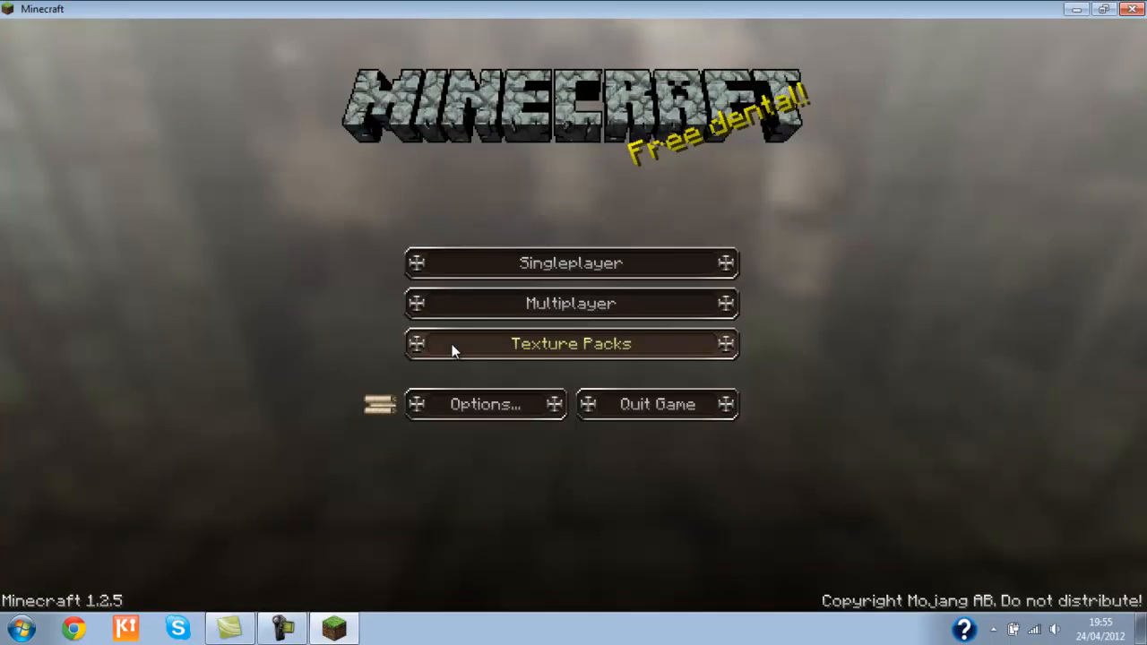
{"action": "left_click", "coordinate": [570, 262]}
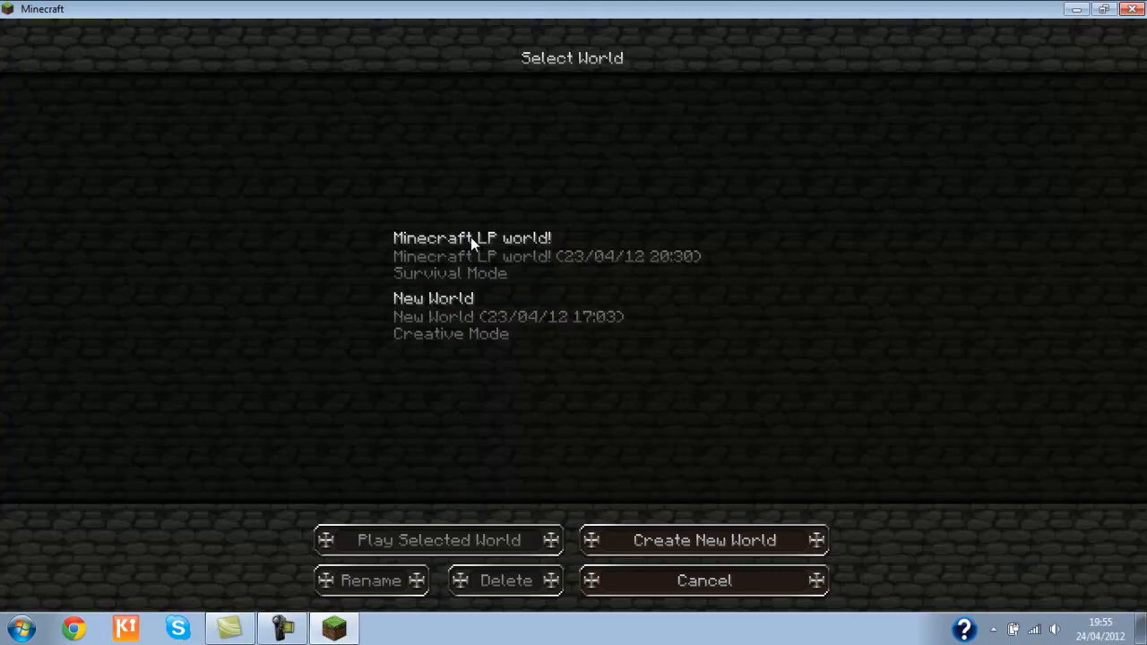
{"action": "left_click", "coordinate": [438, 539]}
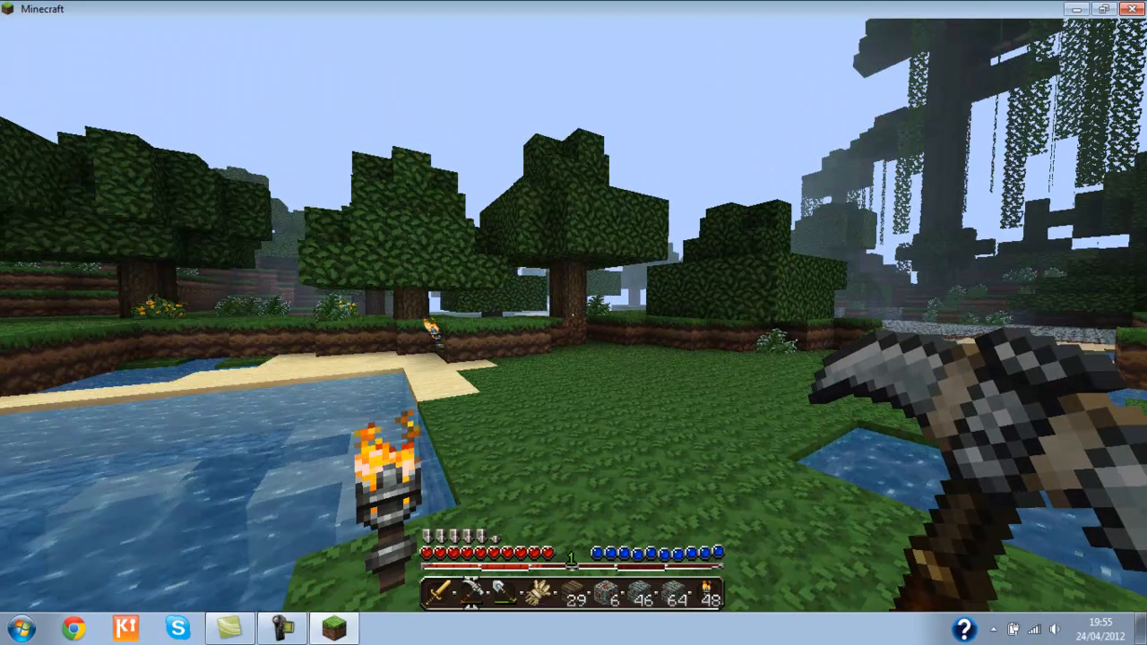
{"action": "key", "text": "F3"}
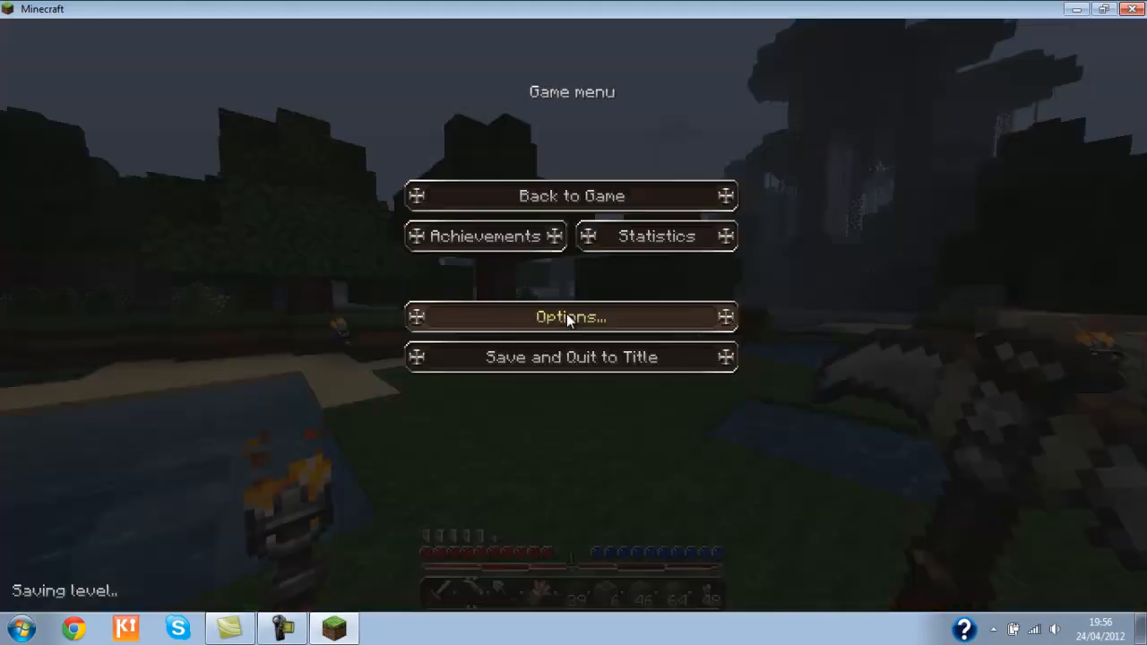
Close Minecraft and open the 'More RAM to Minecraft' note from Documents
{"action": "left_click", "coordinate": [571, 357]}
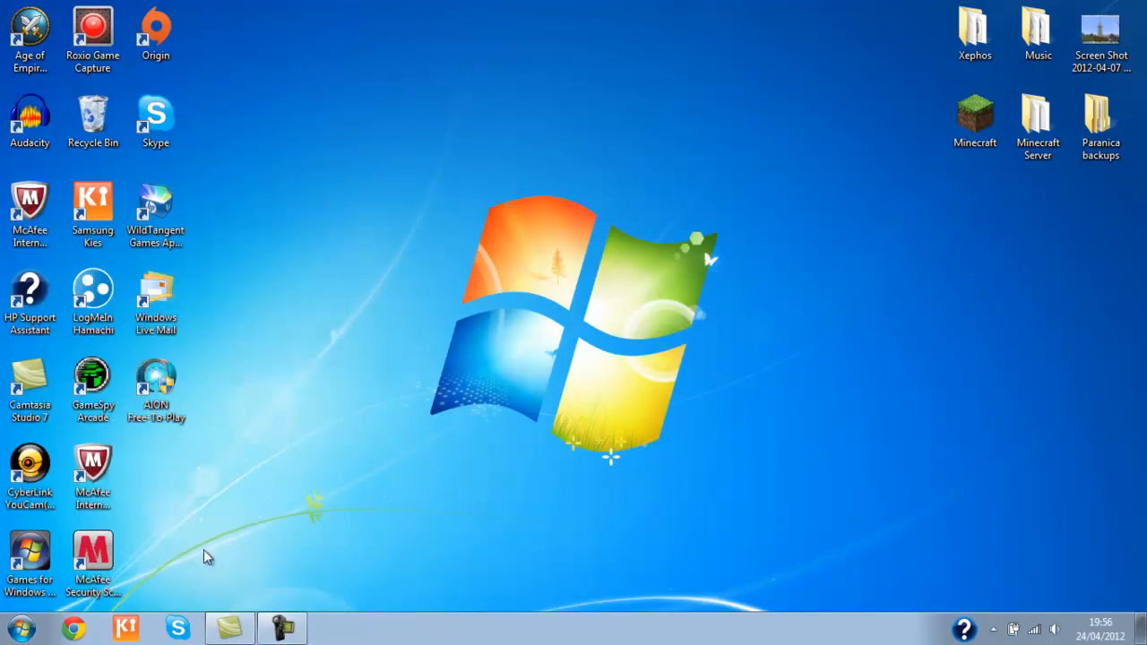
{"action": "left_click", "coordinate": [20, 627]}
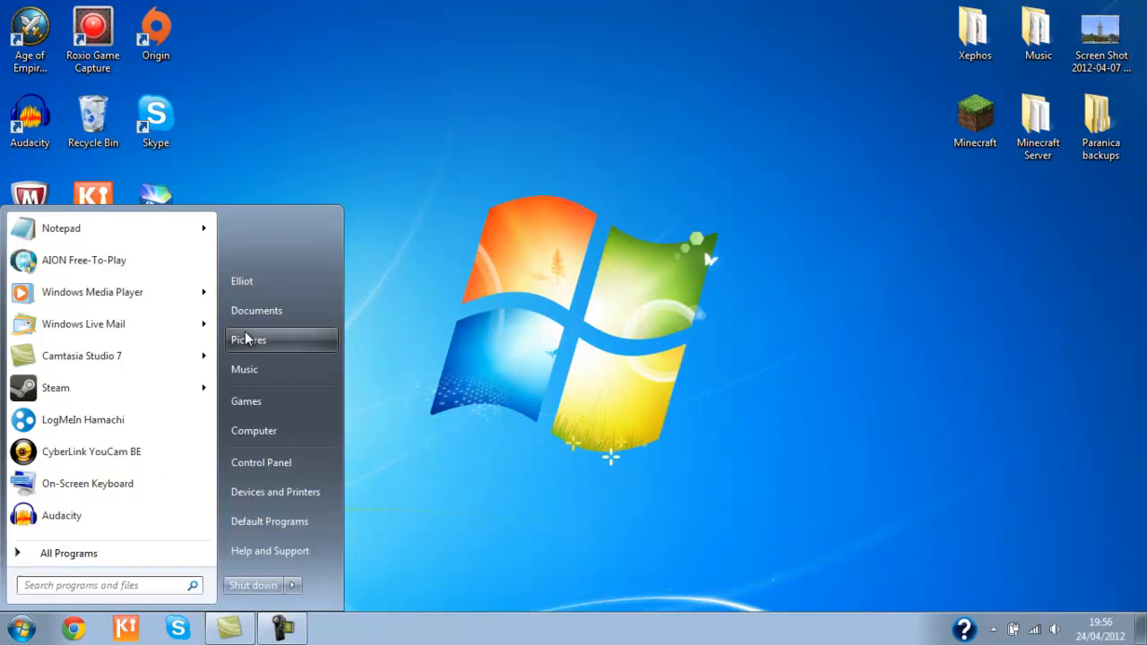
{"action": "left_click", "coordinate": [256, 310]}
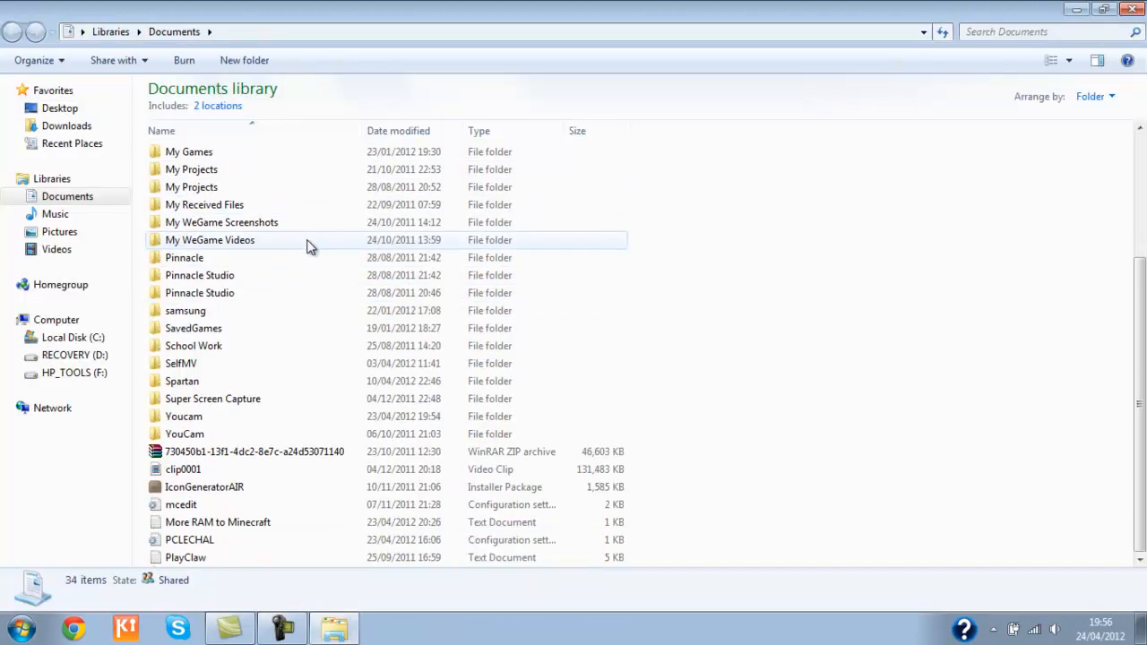
{"action": "double_click", "coordinate": [217, 522]}
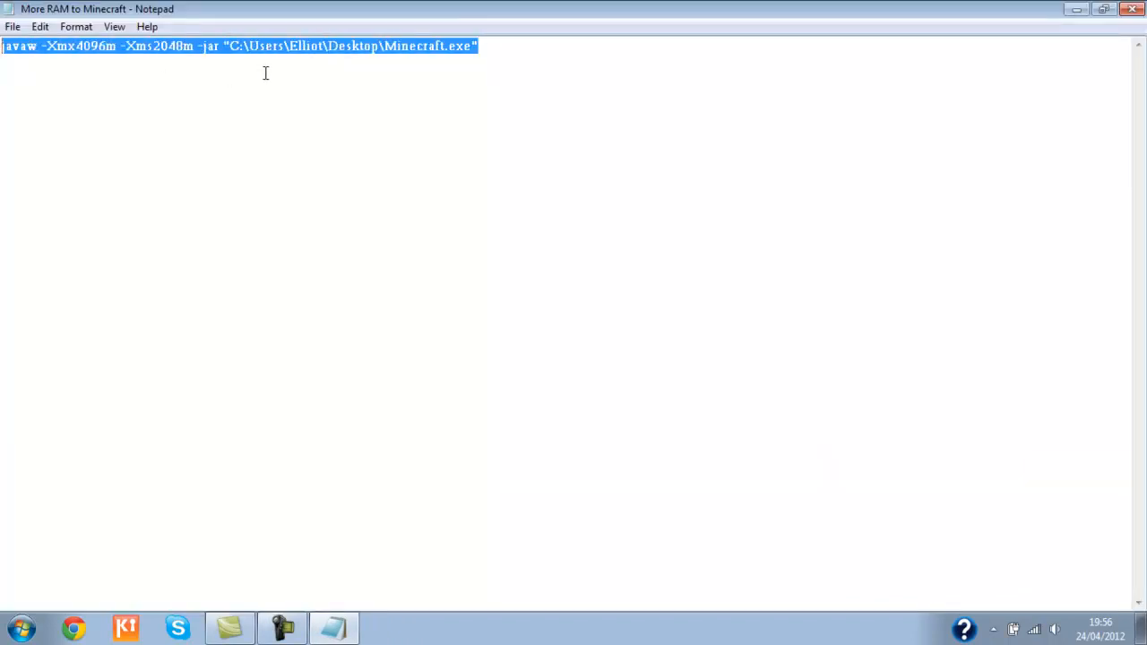
Highlight the 4096 maximum and 2048 starting memory values in the javaw command
{"action": "left_click", "coordinate": [263, 45]}
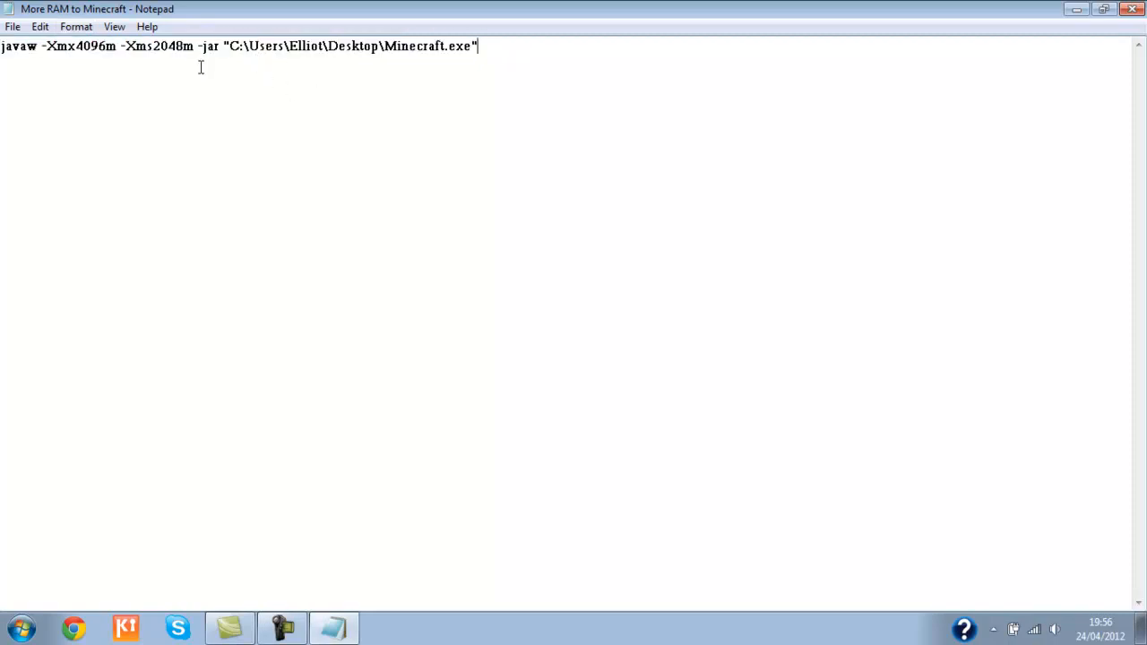
{"action": "double_click", "coordinate": [80, 46]}
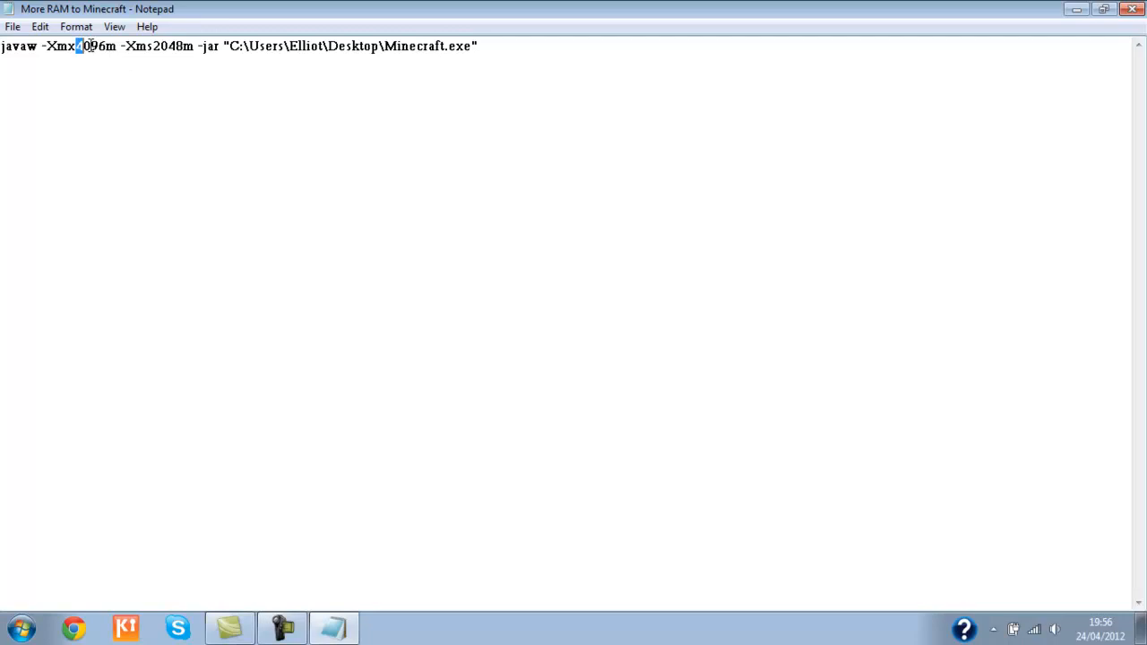
{"action": "double_click", "coordinate": [89, 45]}
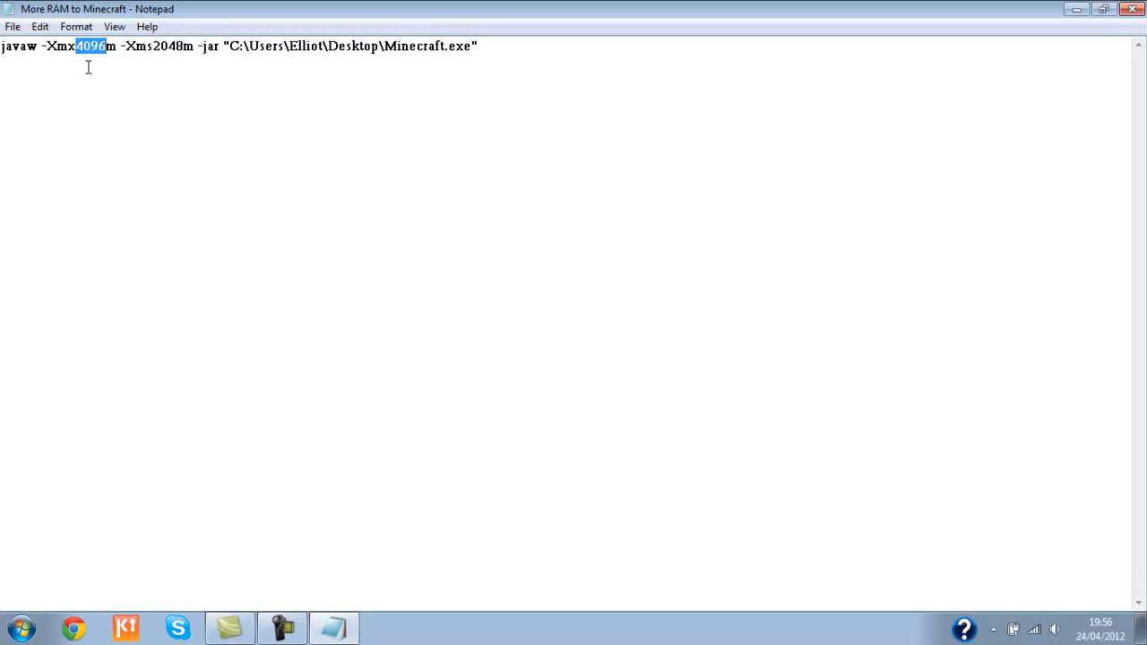
{"action": "mouse_move", "coordinate": [159, 69]}
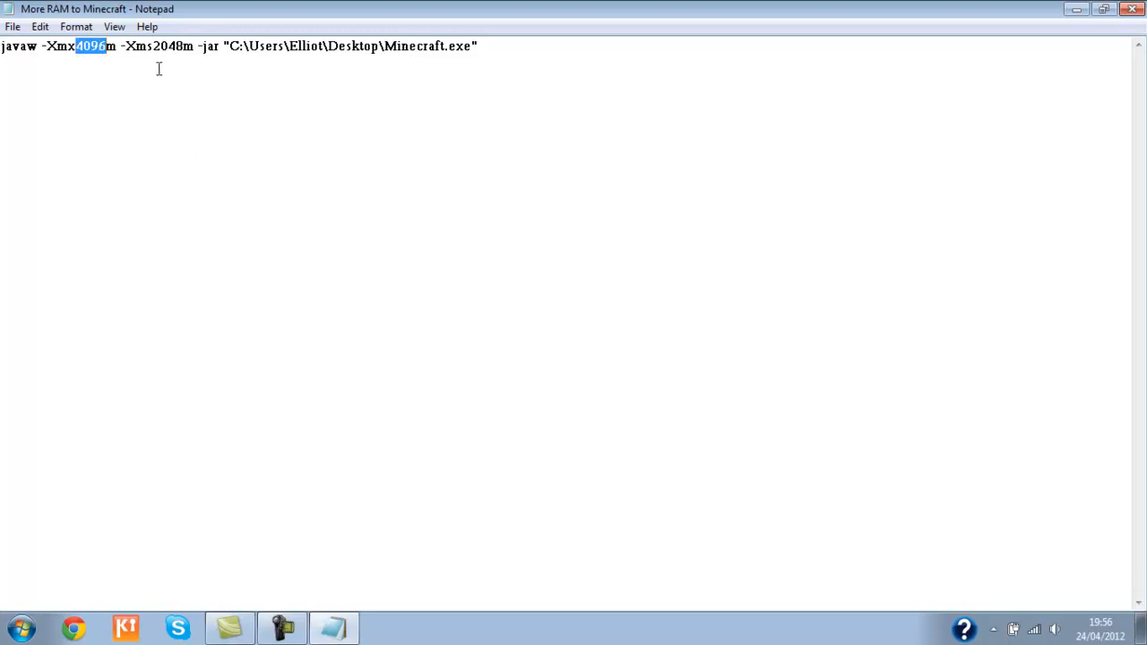
{"action": "double_click", "coordinate": [170, 46]}
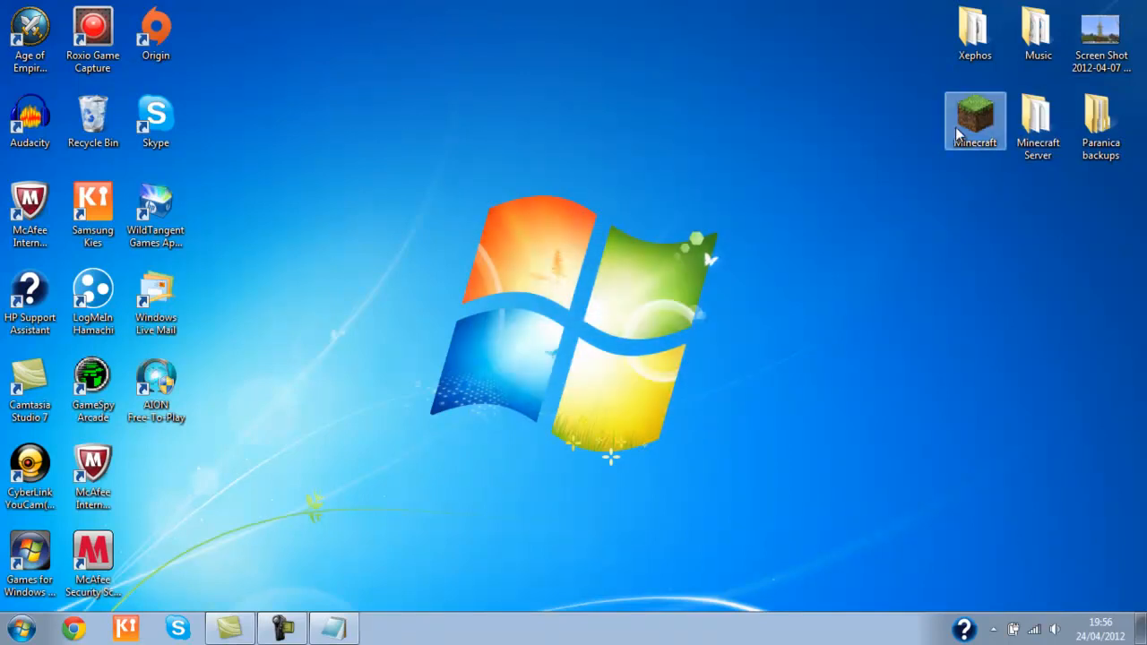
{"action": "mouse_move", "coordinate": [993, 107]}
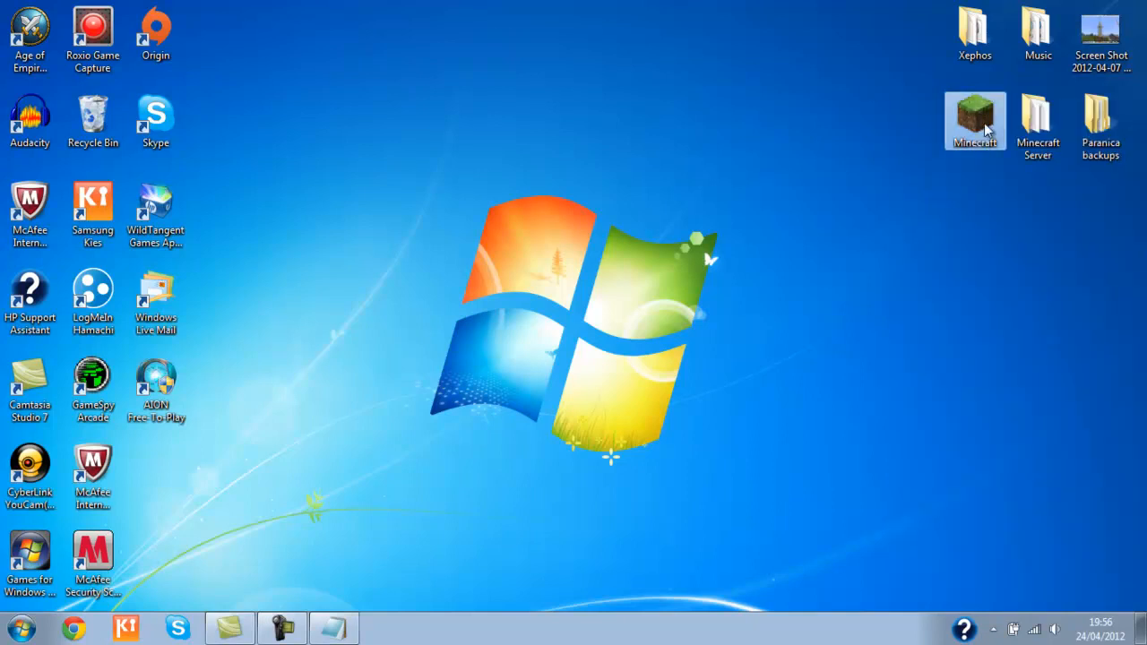
Open the Minecraft desktop shortcut's Properties
{"action": "right_click", "coordinate": [974, 121]}
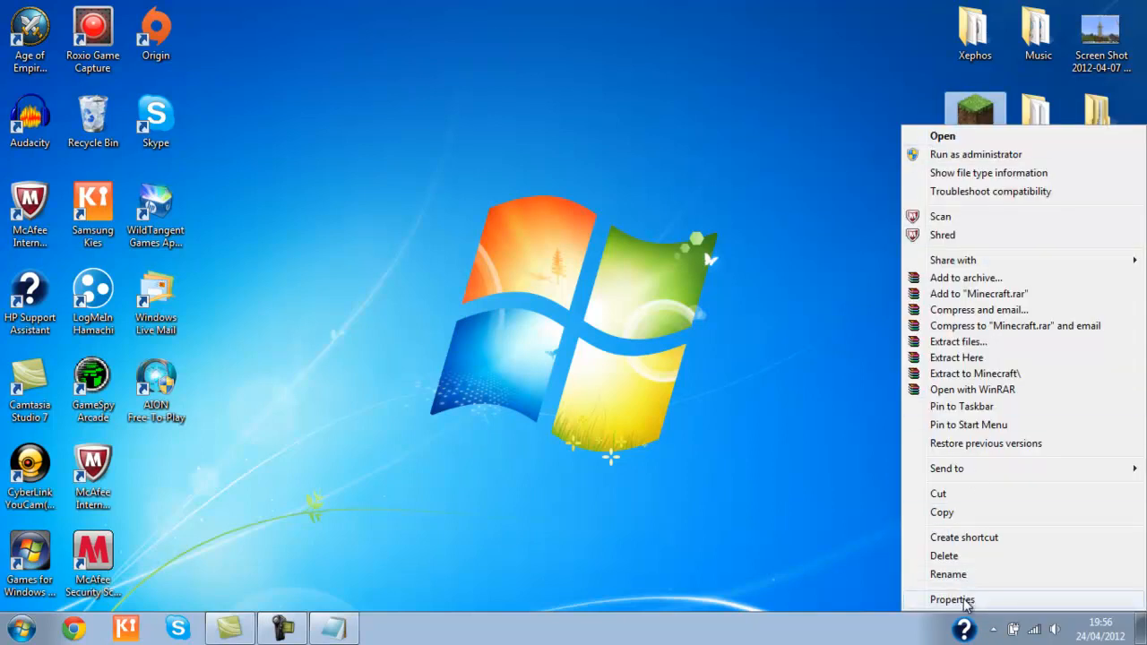
{"action": "left_click", "coordinate": [952, 599]}
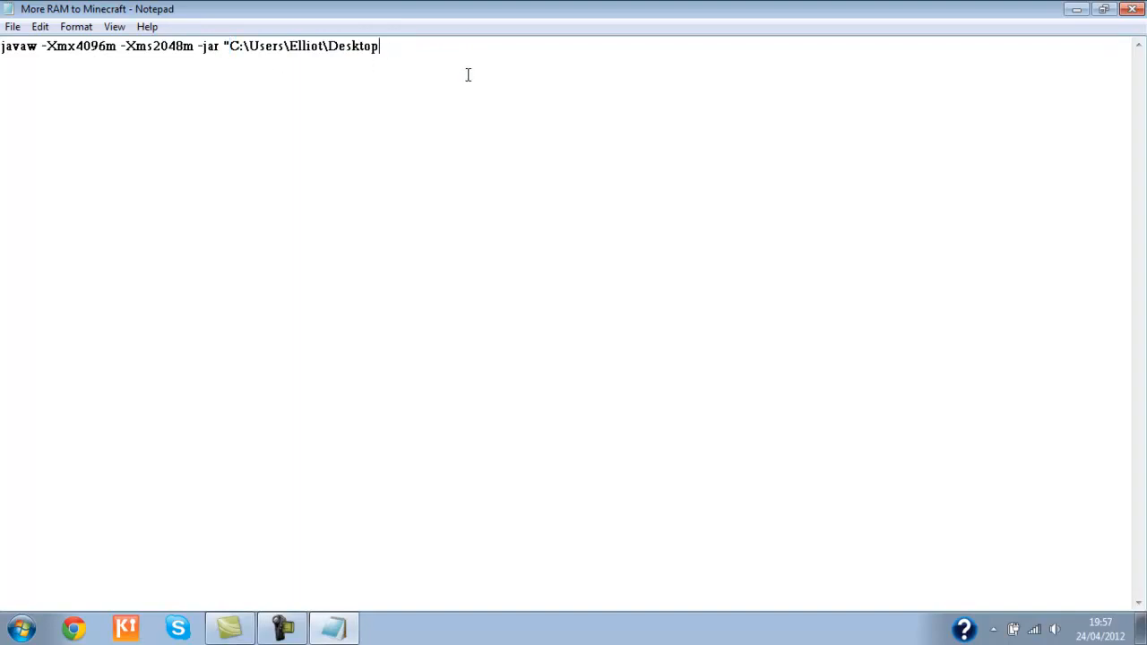
{"action": "mouse_move", "coordinate": [438, 72]}
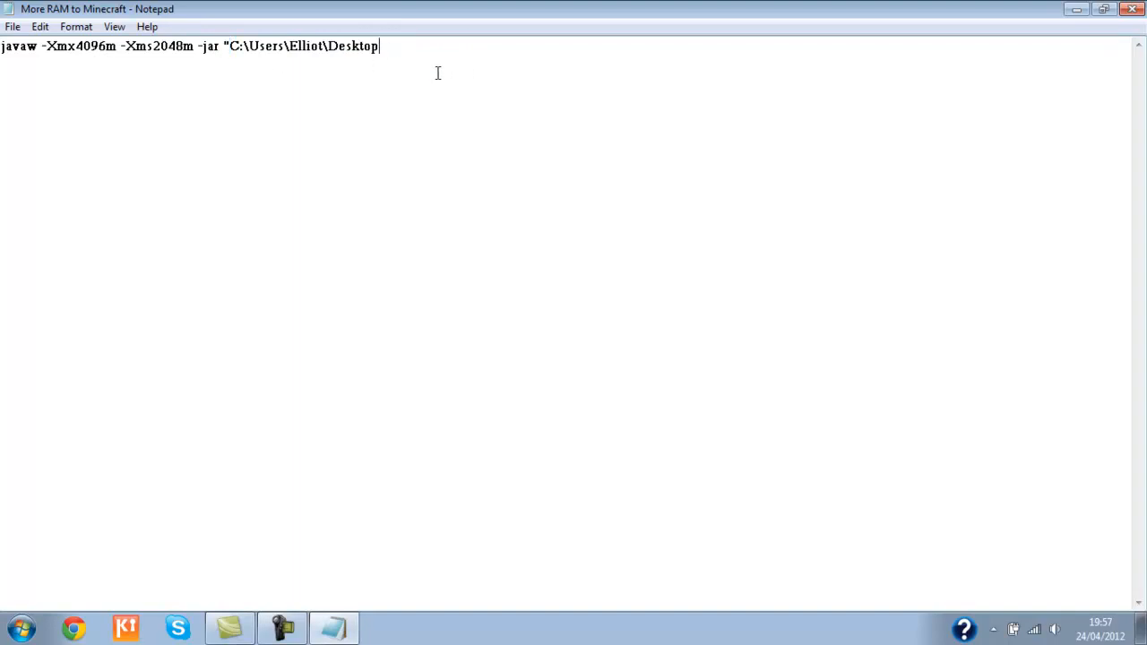
Append \Minecraft.exe and a closing quote to the javaw jar path
{"action": "type", "text": "\\"}
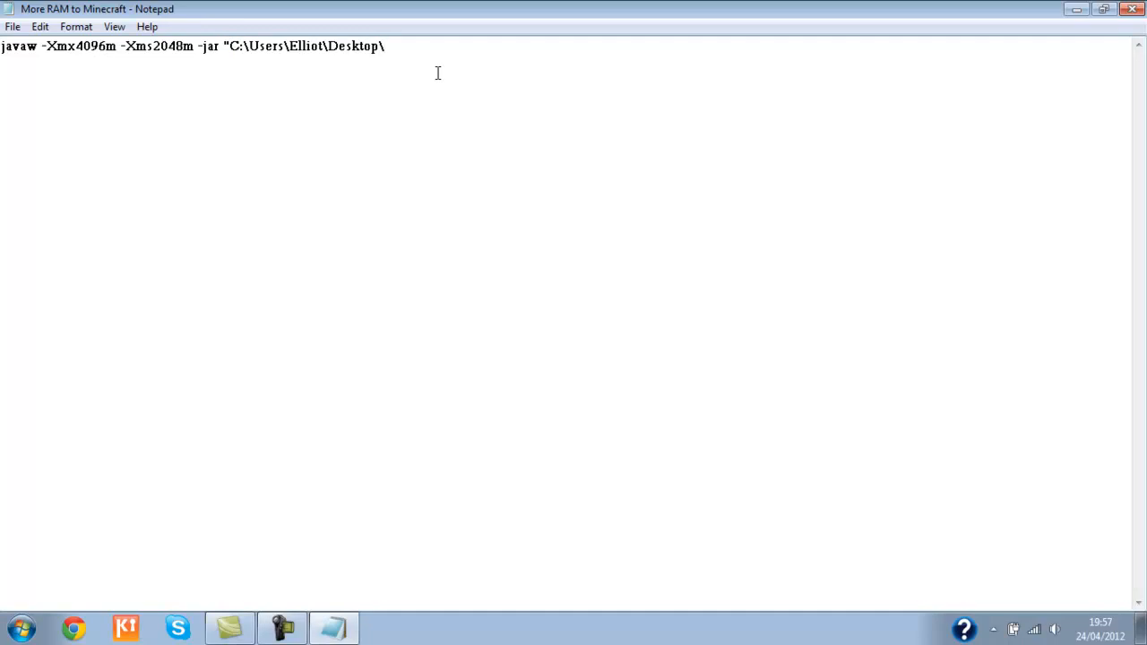
{"action": "type", "text": "Minec"}
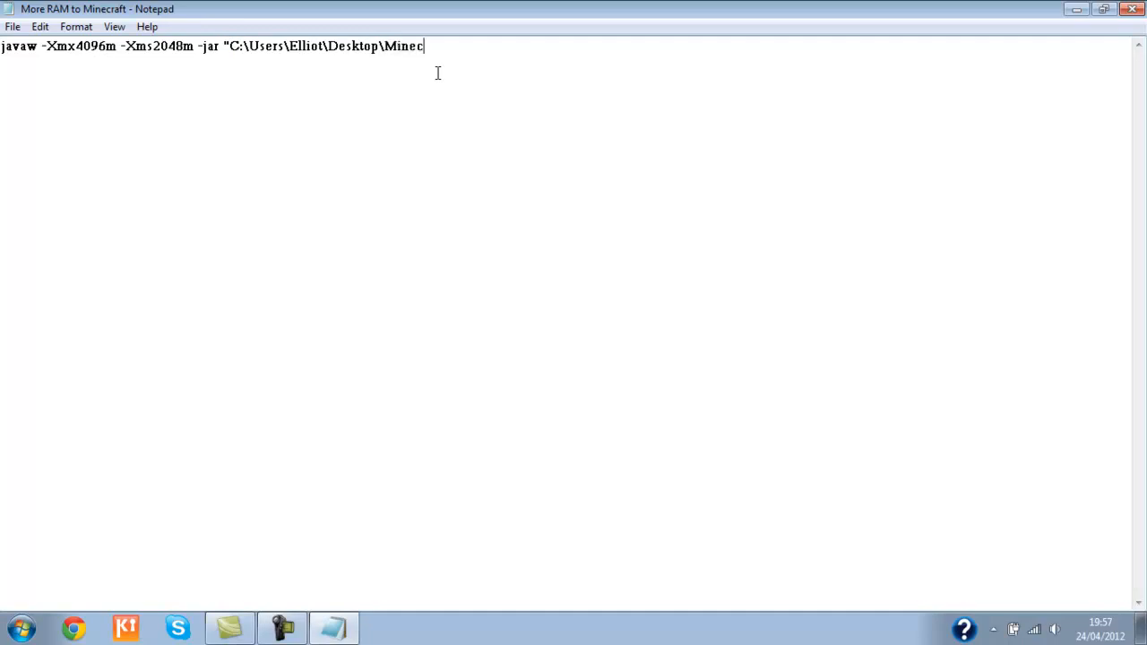
{"action": "type", "text": "raft.exe"}
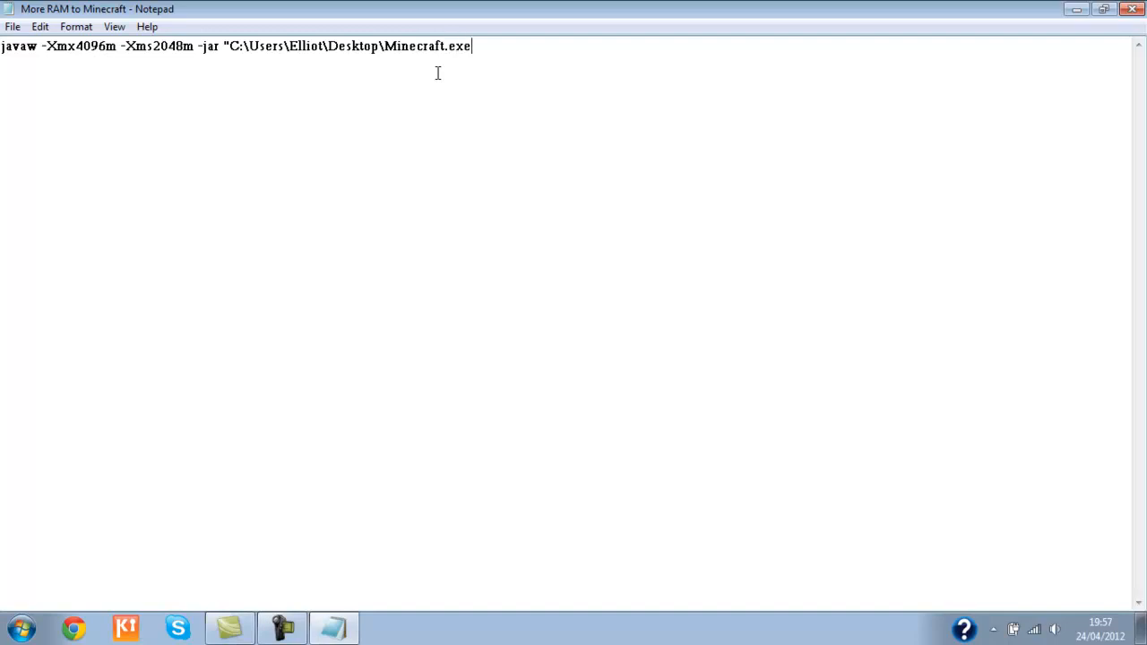
{"action": "type", "text": "\""}
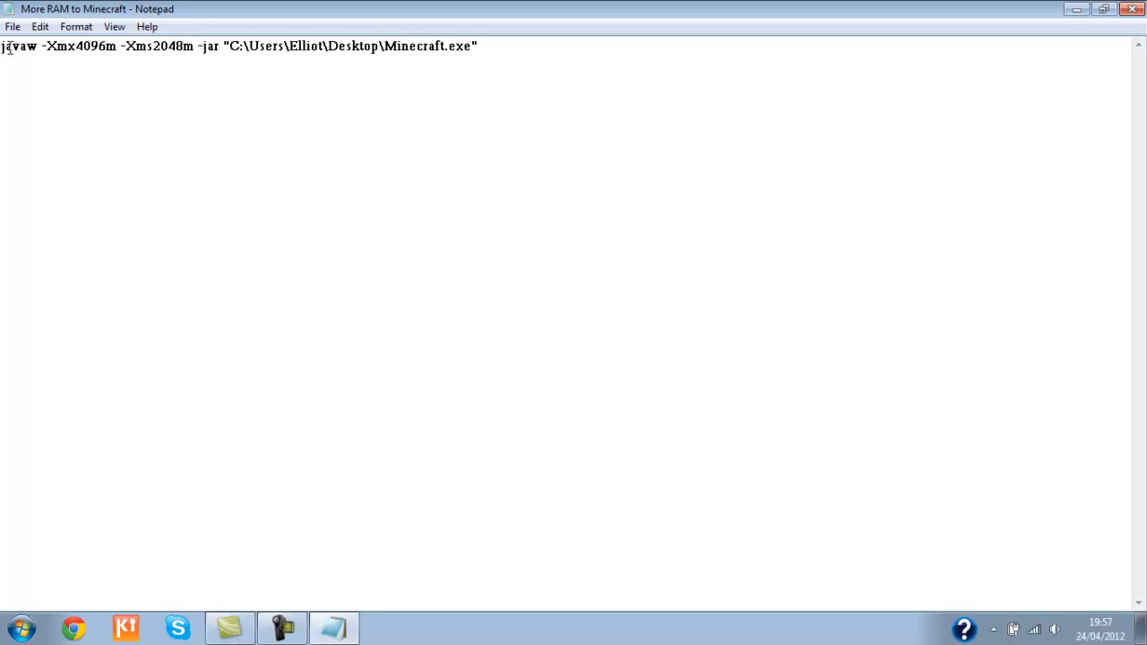
Select the whole javaw command line, then close Notepad without saving
{"action": "left_click_drag", "start_coordinate": [78, 46], "coordinate": [218, 46]}
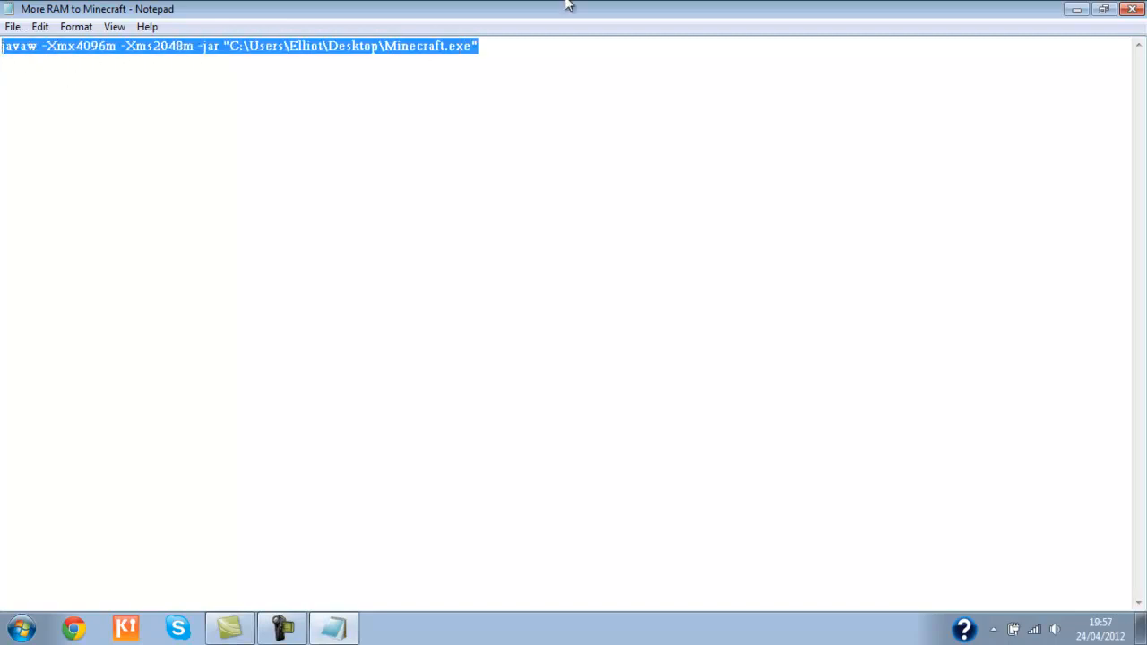
{"action": "left_click", "coordinate": [1131, 9]}
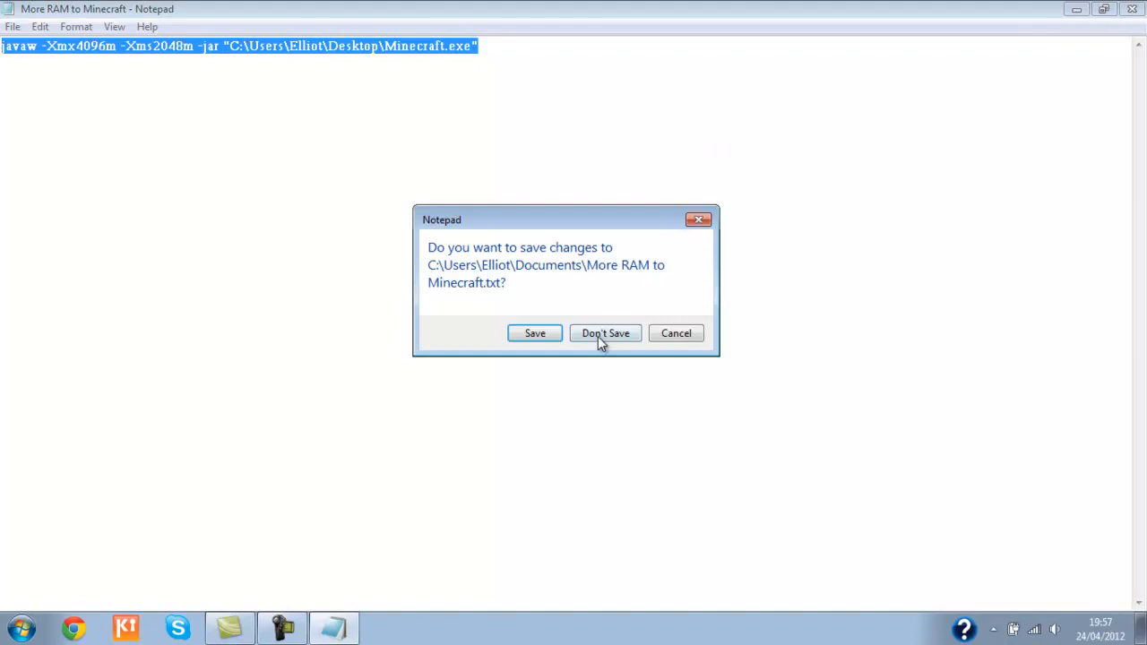
{"action": "left_click", "coordinate": [605, 332]}
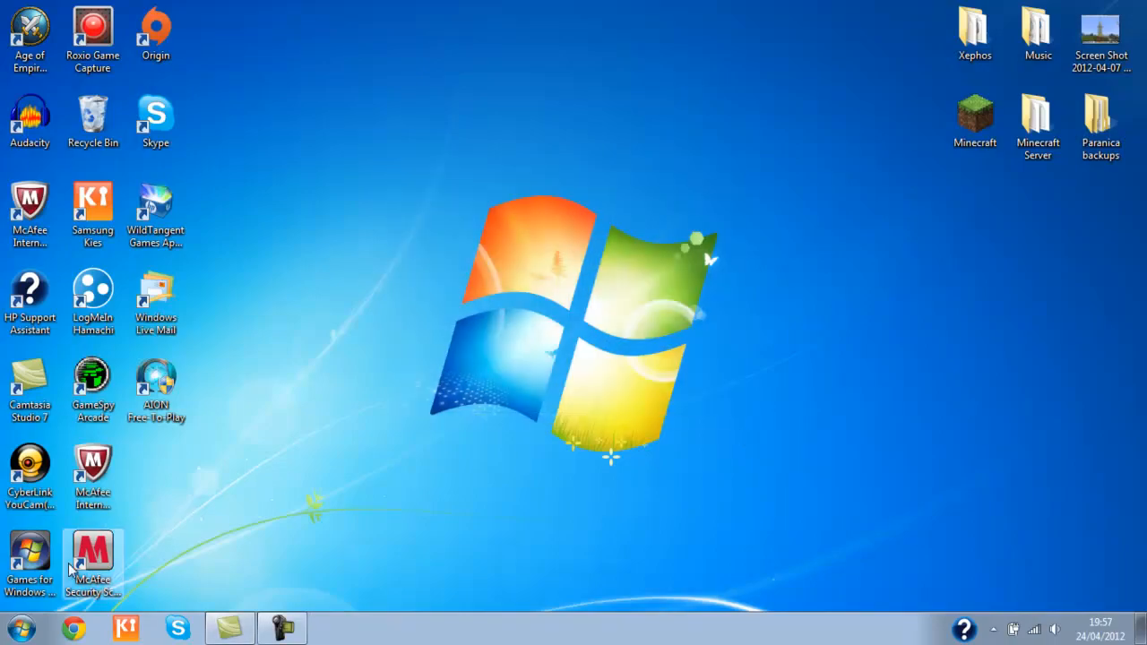
Open Command Prompt and bring up its window menu for pasting
{"action": "left_click", "coordinate": [20, 627]}
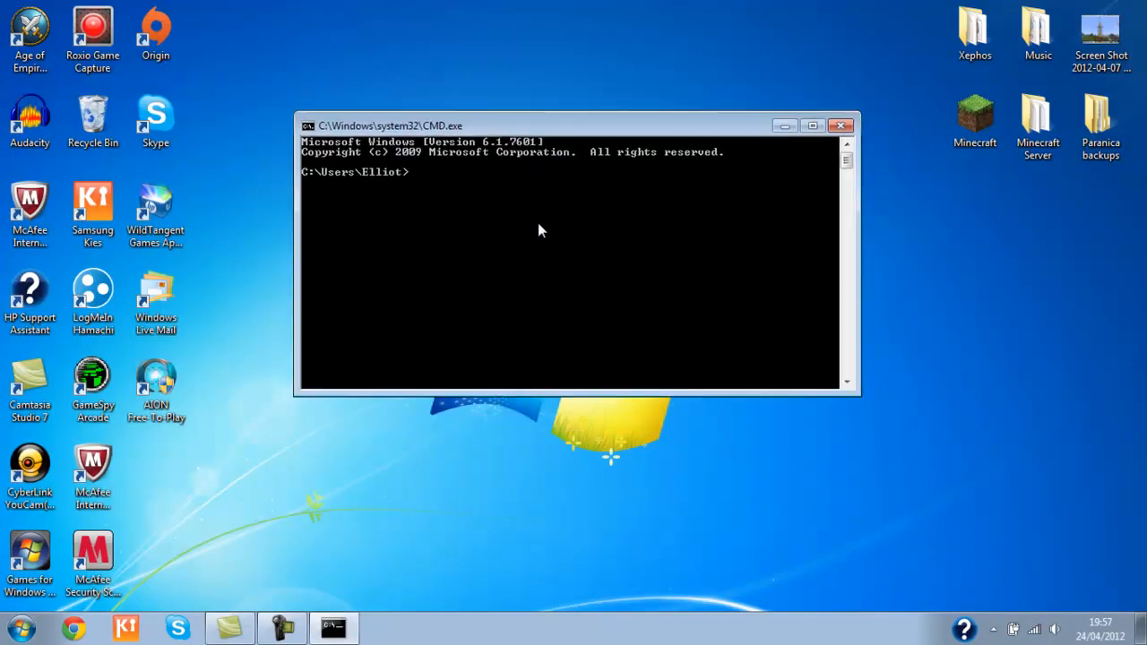
{"action": "left_click", "coordinate": [308, 126]}
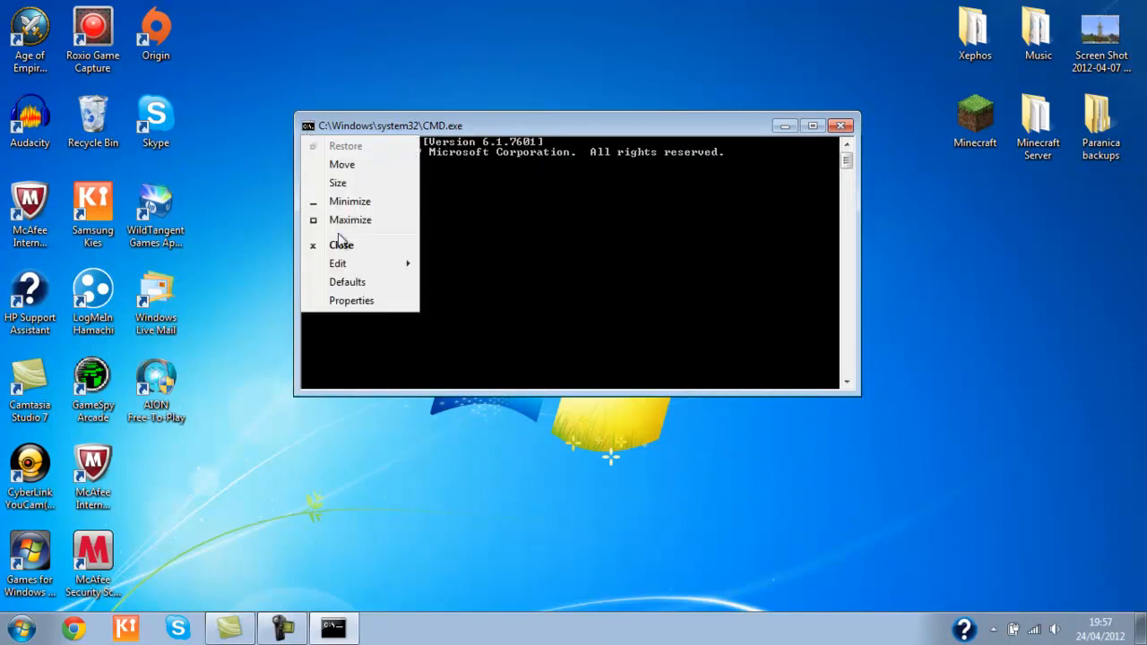
{"action": "mouse_move", "coordinate": [311, 128]}
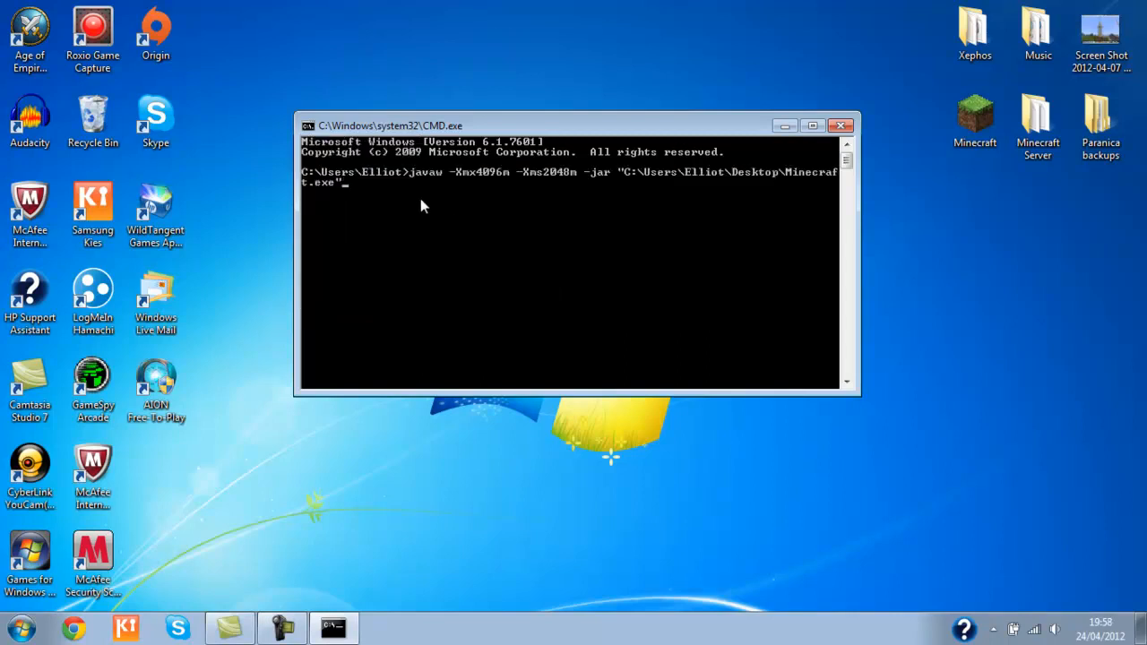
{"action": "mouse_move", "coordinate": [415, 186]}
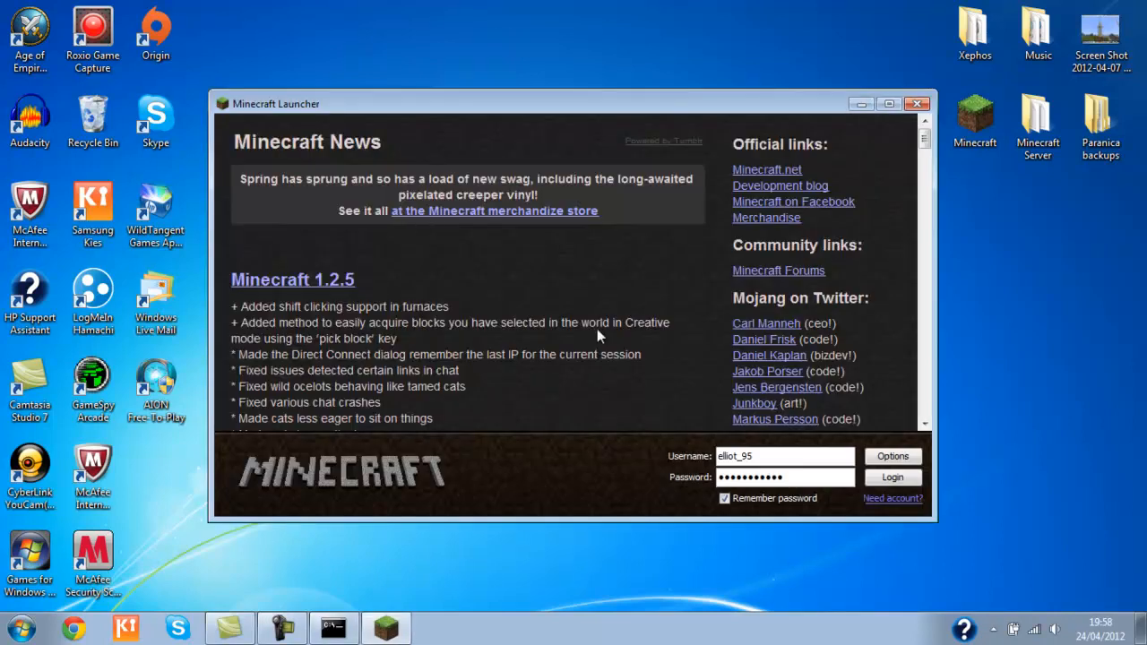
Log in, load a world, toggle the F3 memory overlay, adjust render distance, then quit
{"action": "left_click", "coordinate": [891, 477]}
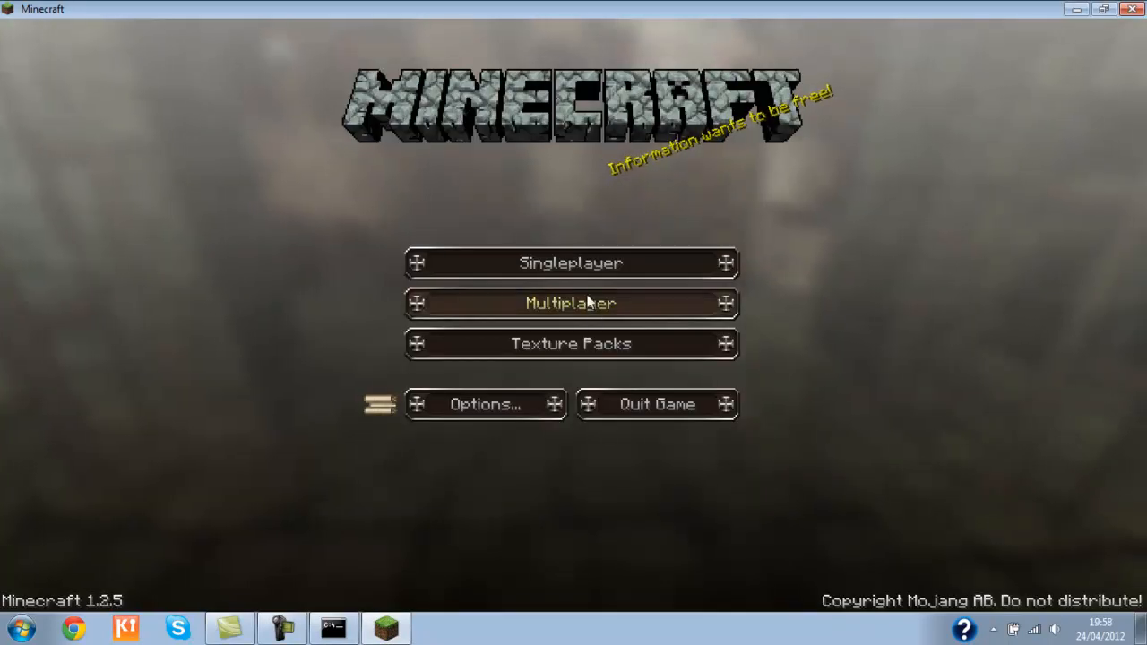
{"action": "left_click", "coordinate": [571, 263]}
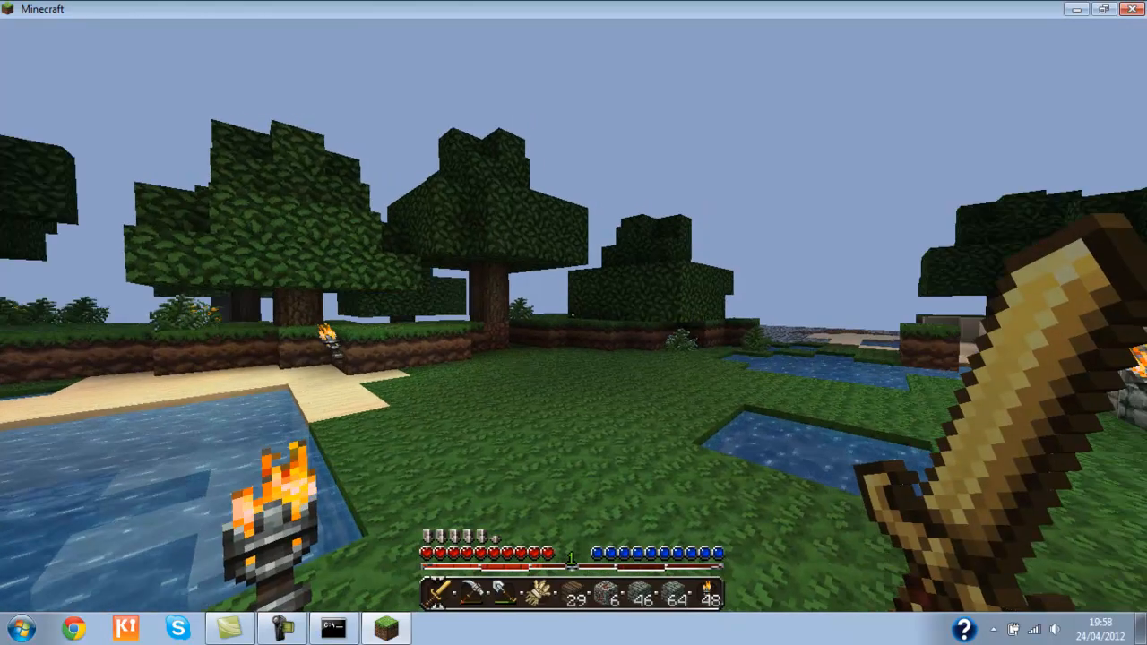
{"action": "key", "text": "F3"}
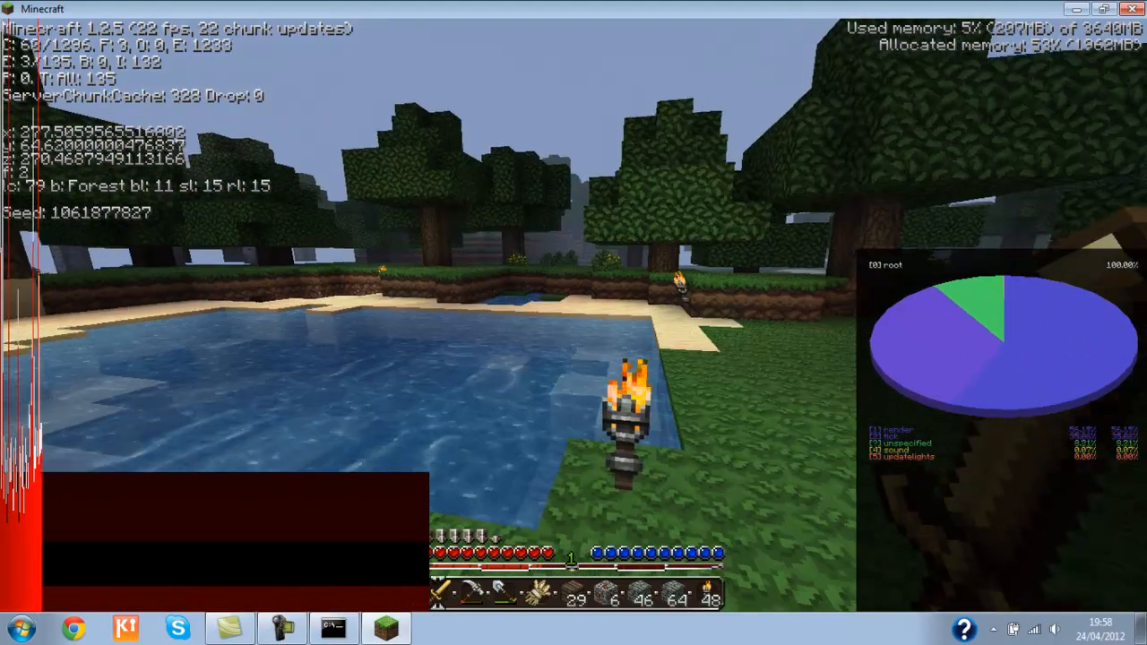
{"action": "key", "text": "F3"}
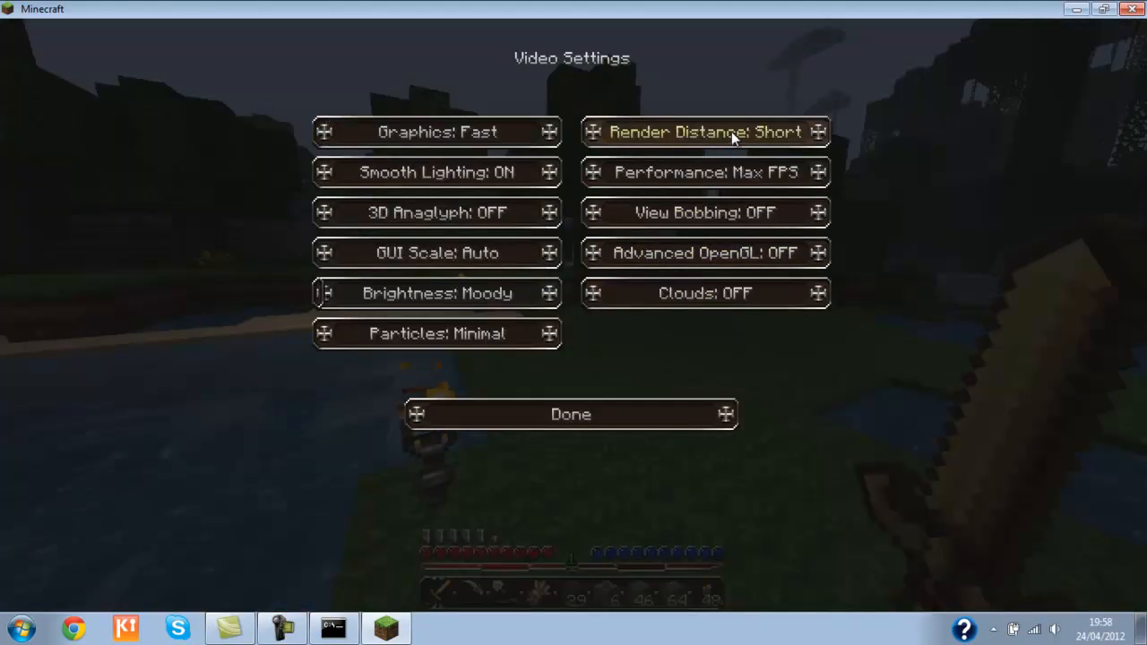
{"action": "left_click", "coordinate": [571, 413]}
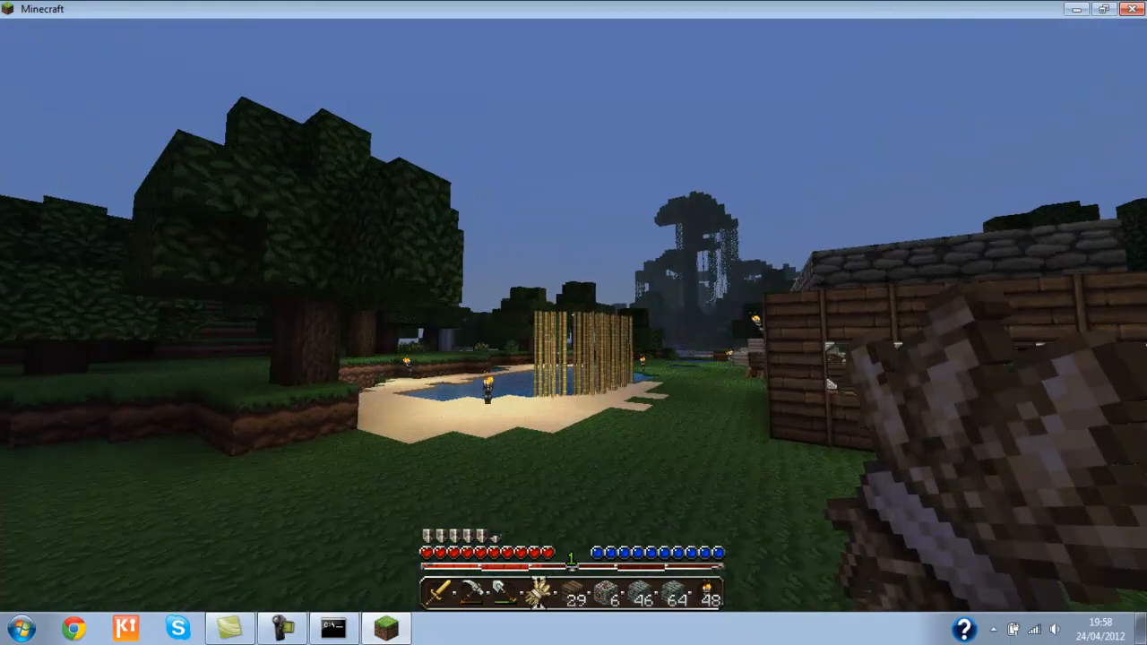
{"action": "key", "text": "Escape"}
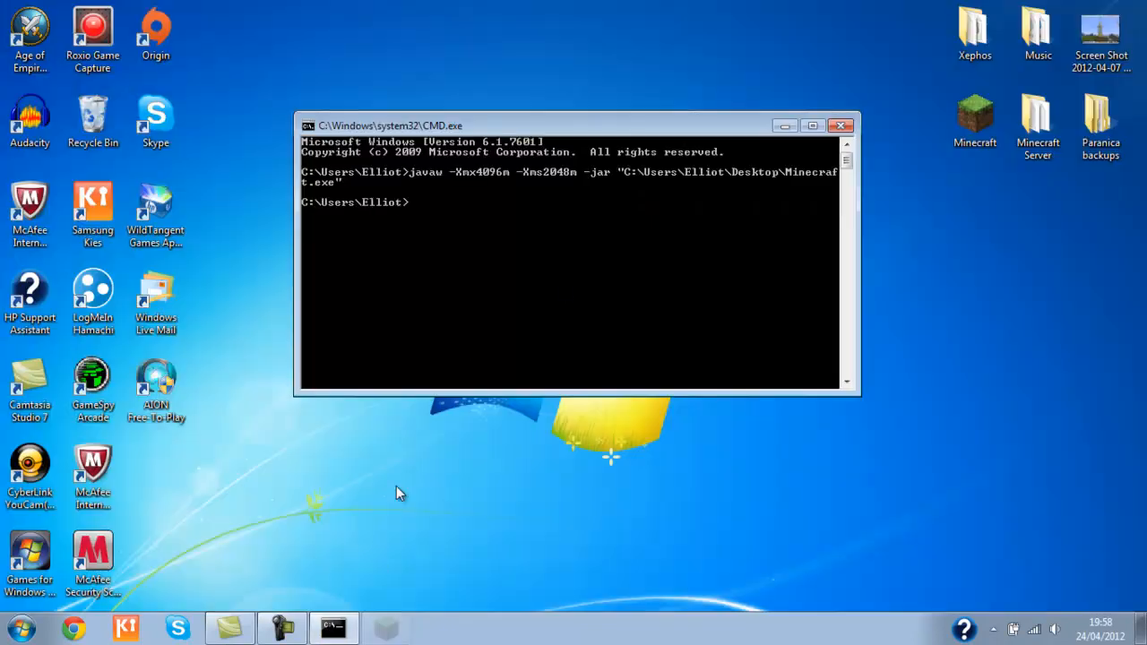
Run dxdiag from the Run dialog to open the DirectX Diagnostic Tool
{"action": "left_click", "coordinate": [20, 627]}
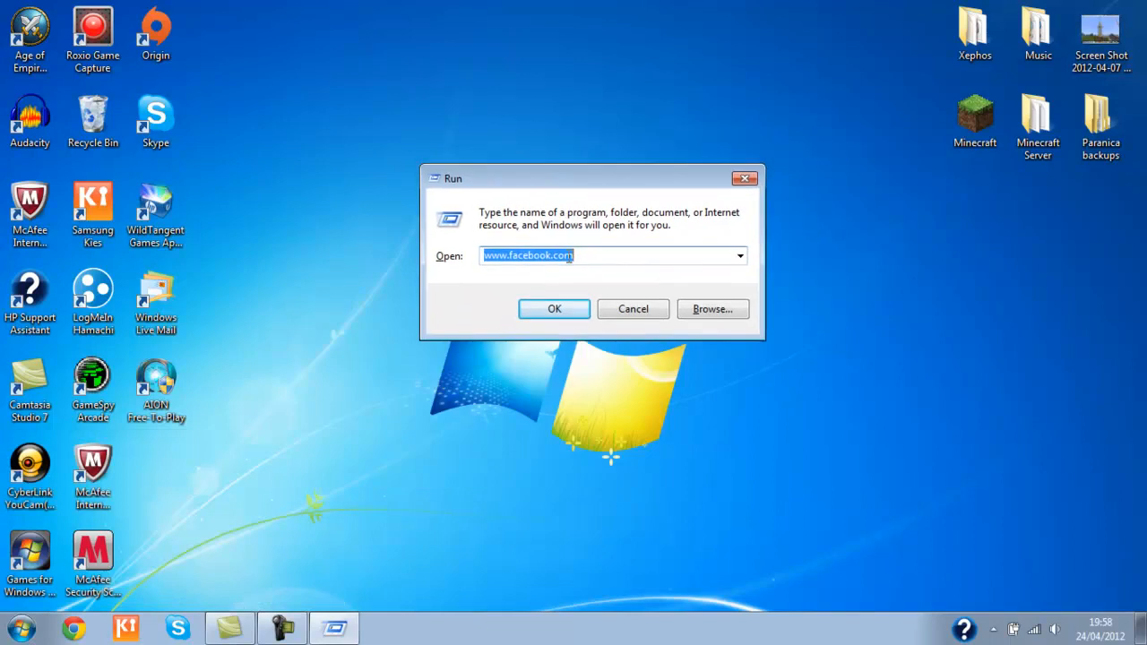
{"action": "type", "text": "dxdiag"}
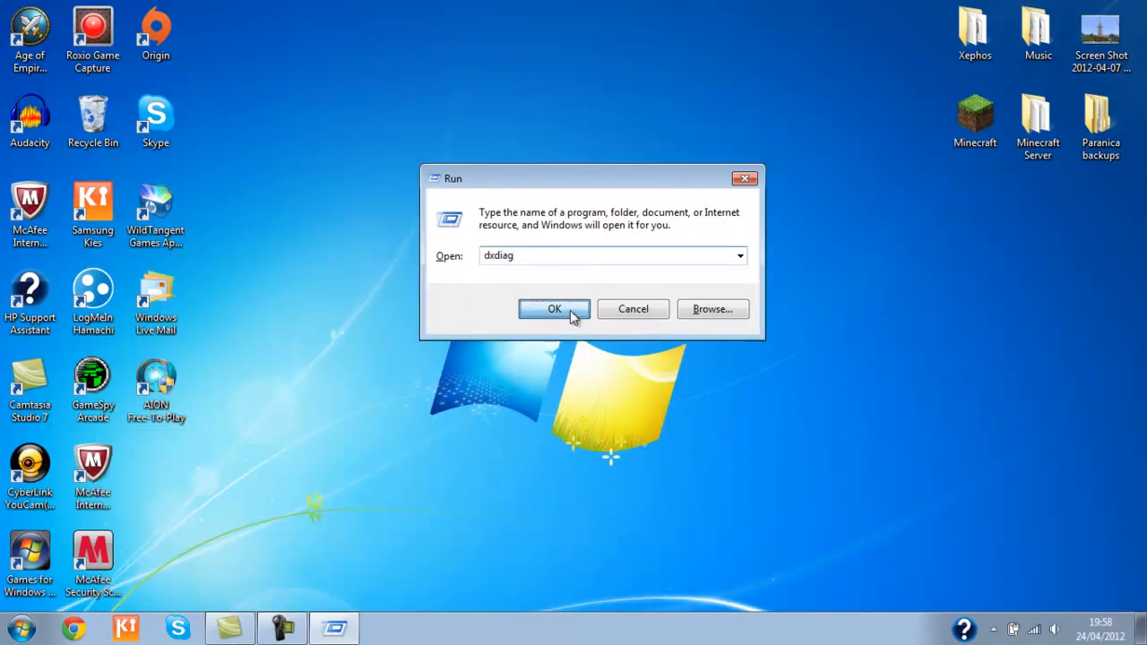
{"action": "left_click", "coordinate": [554, 308]}
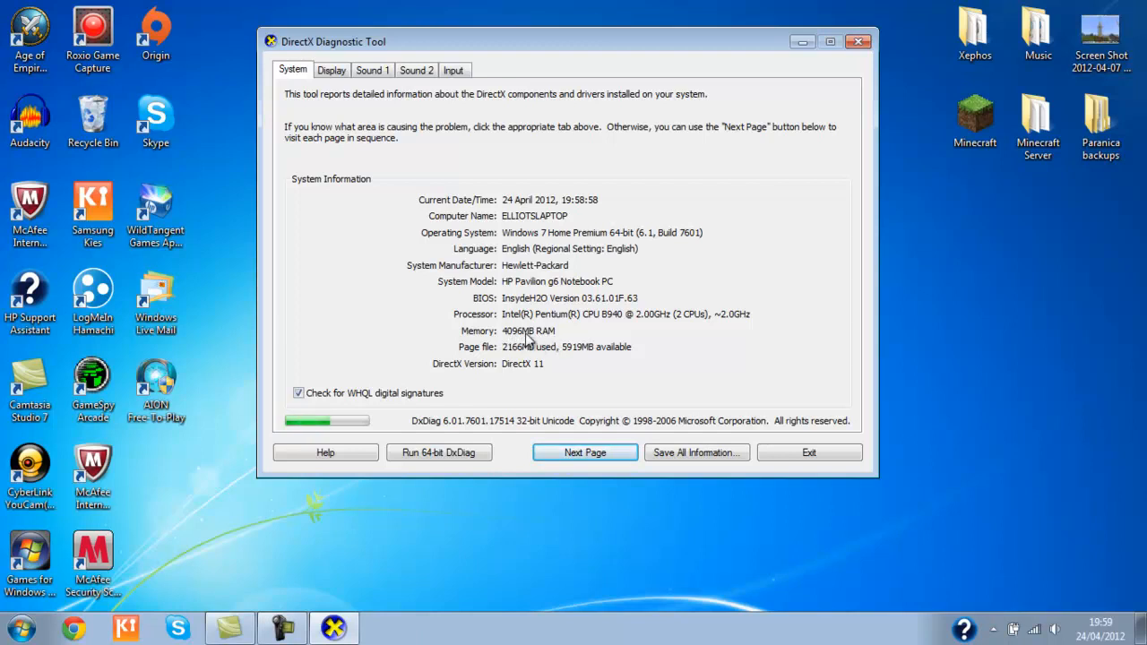
{"action": "mouse_move", "coordinate": [551, 357]}
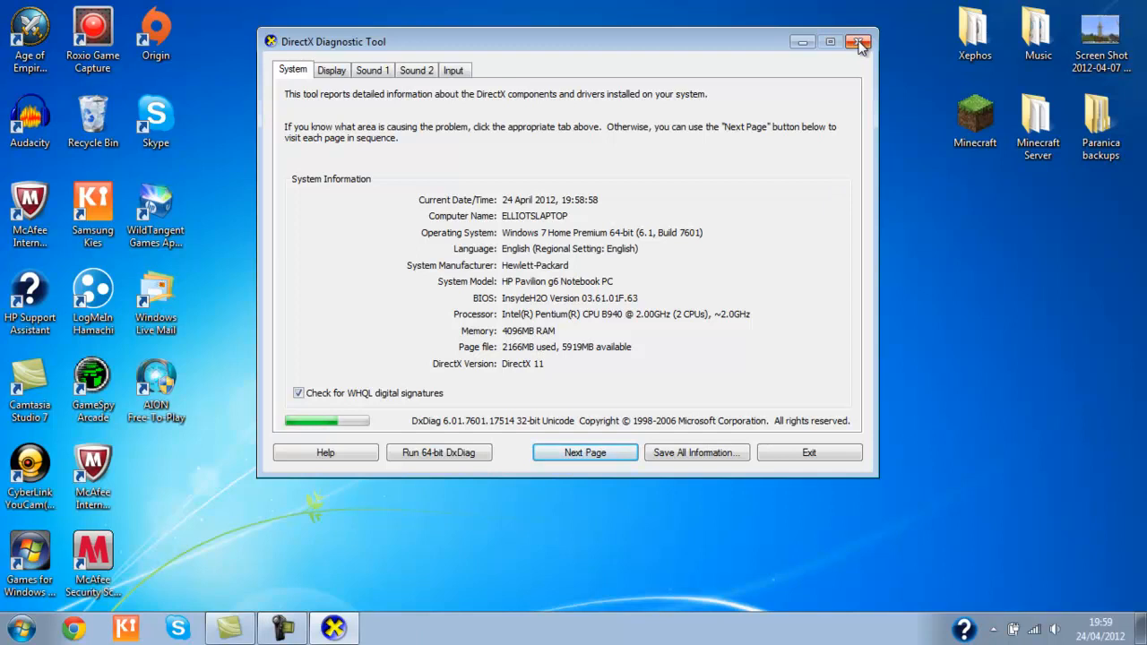
Confirm 4096MB RAM on the System tab and close the DirectX Diagnostic Tool
{"action": "left_click", "coordinate": [858, 42]}
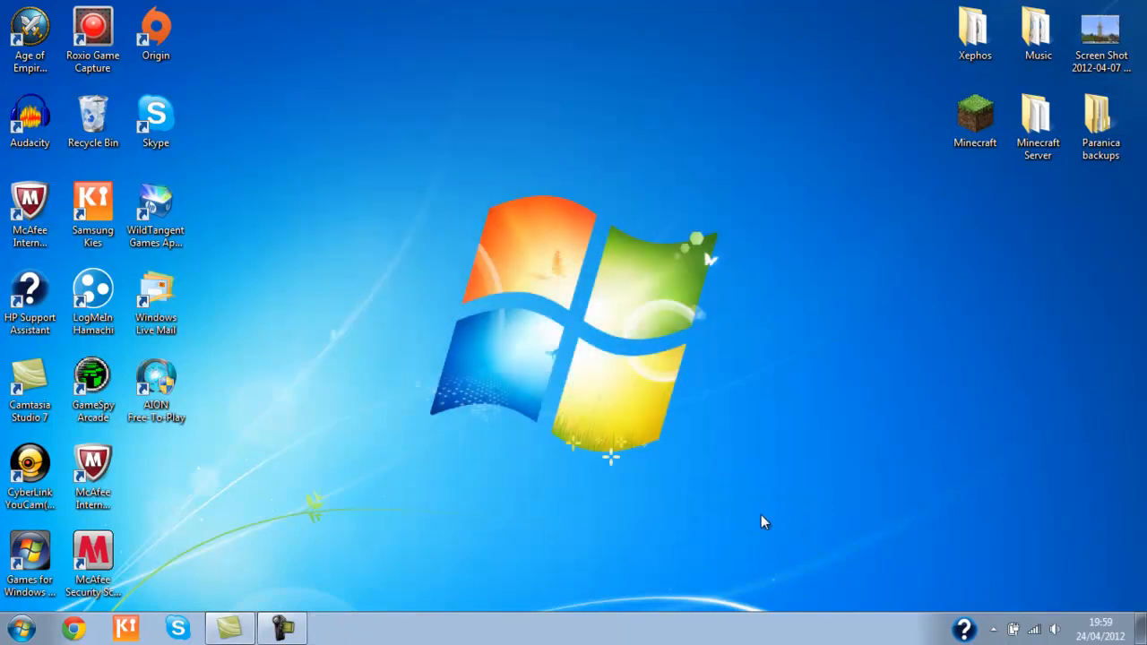